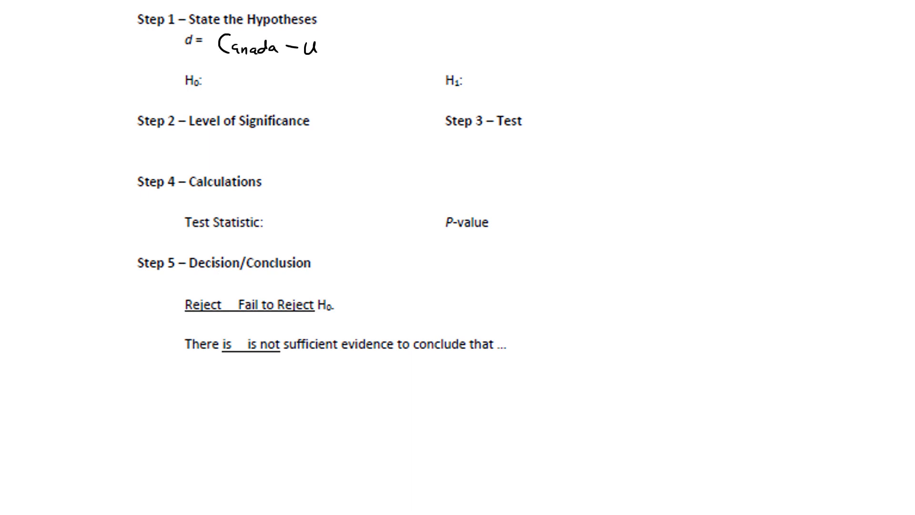
Step: Handwrite d = Canada − US, H0: μd = 0, H1: μd < 0, α = .05 and 'Paired'
text(S)
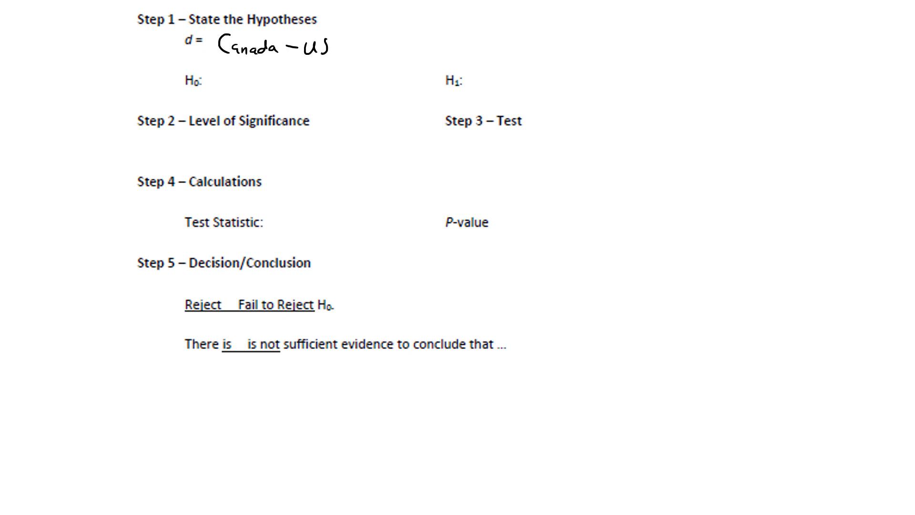
text(μ)
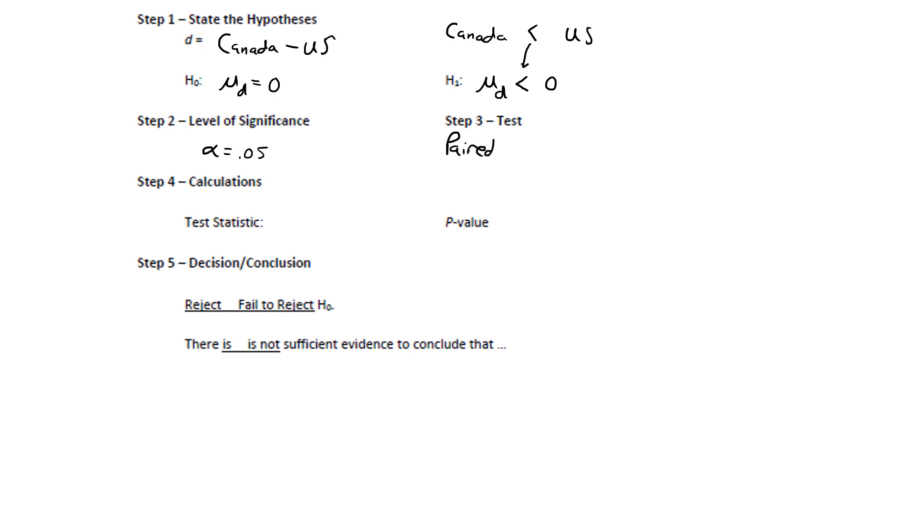
text(Diff)
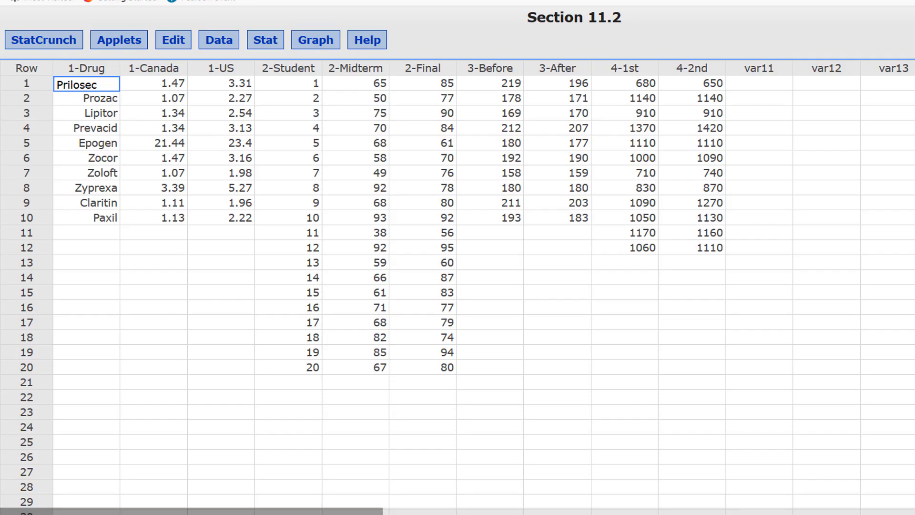
mouse_move(161, 222)
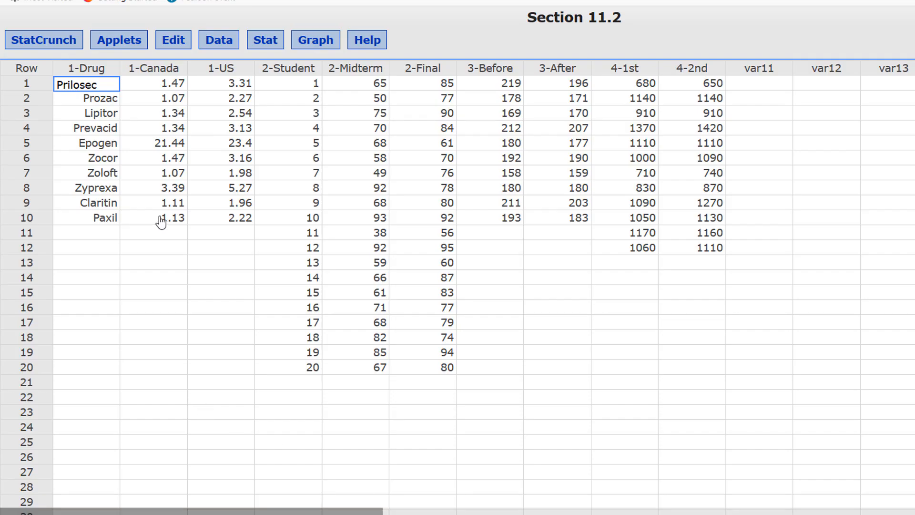
mouse_move(178, 83)
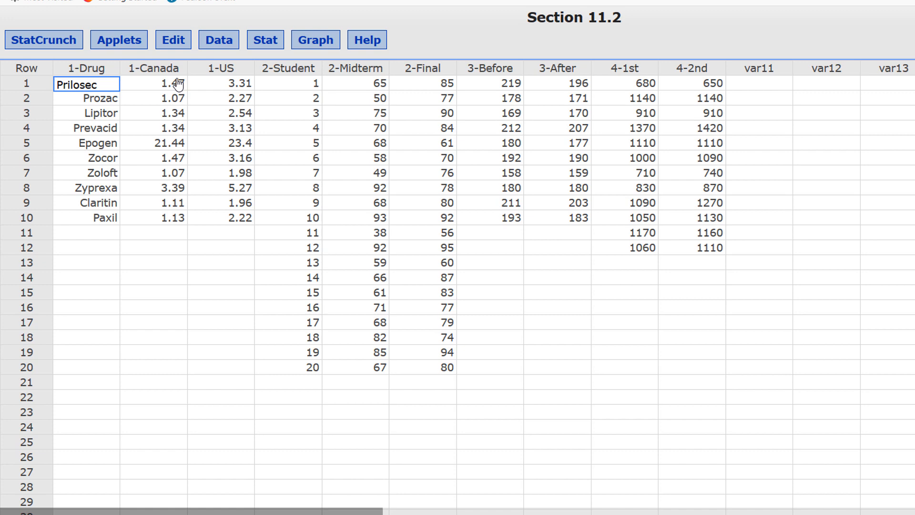
mouse_move(262, 116)
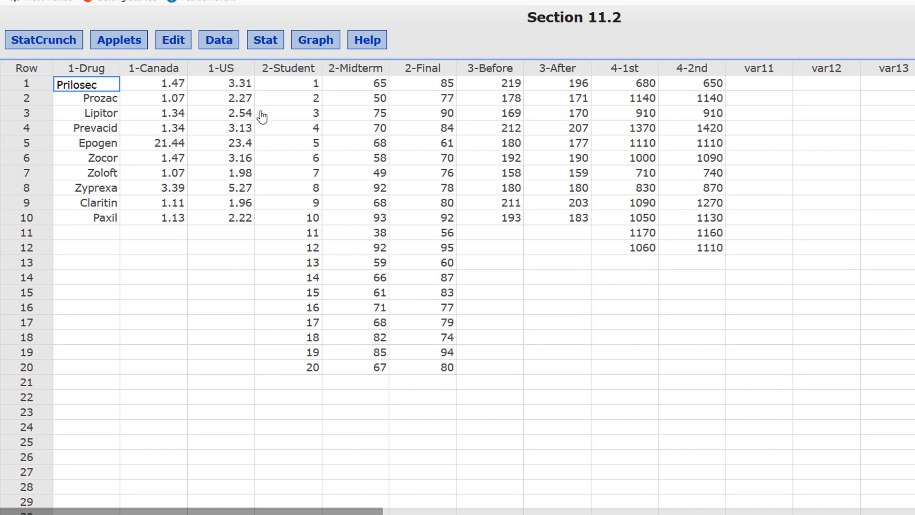
mouse_move(253, 204)
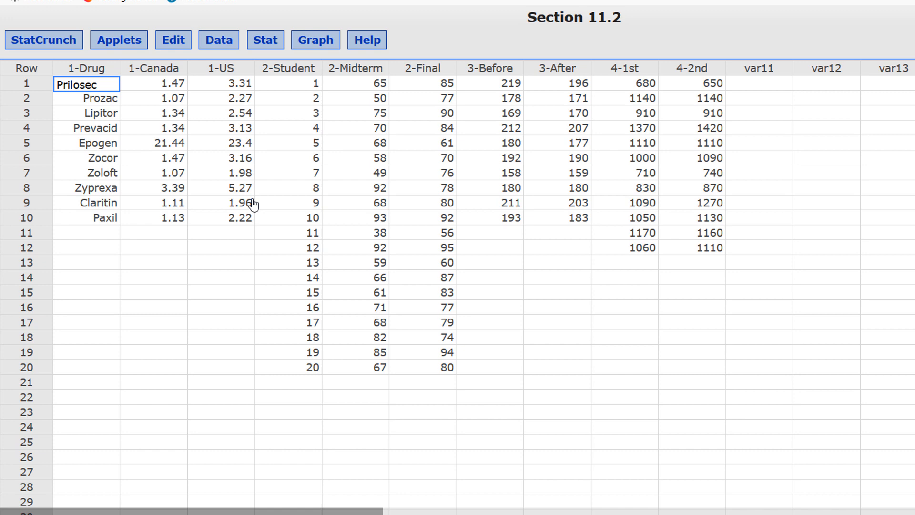
mouse_move(165, 84)
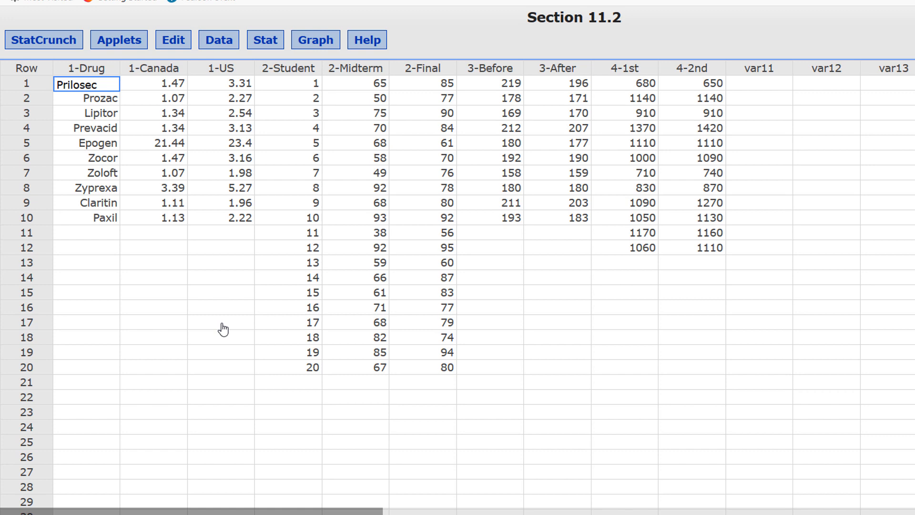
mouse_move(275, 60)
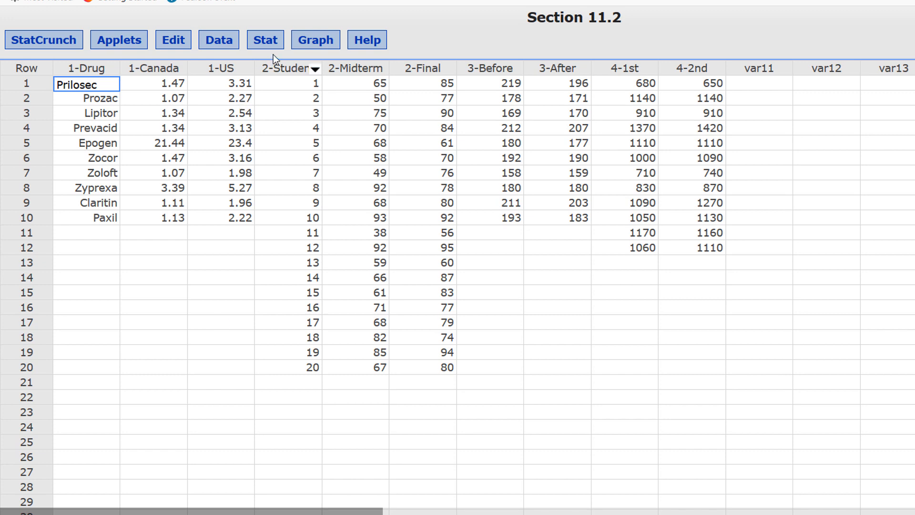
Step: Configure Paired T Stats: Sample 1 = 1-Canada, Sample 2 = 1-US, save differences, HA: μD < 0
click(265, 40)
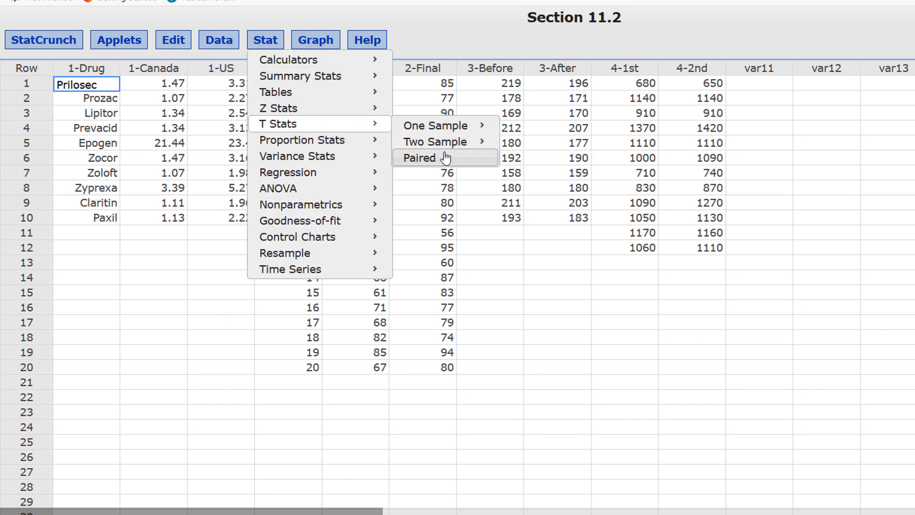
click(418, 157)
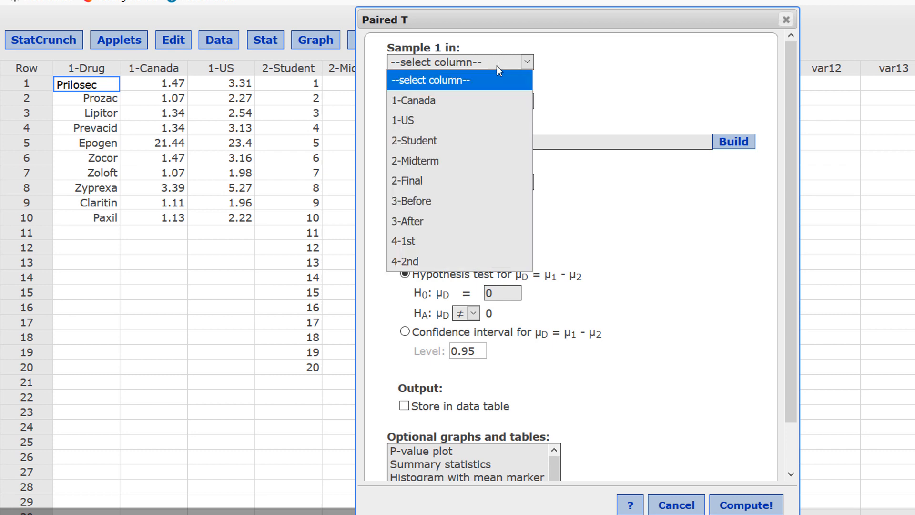
click(413, 101)
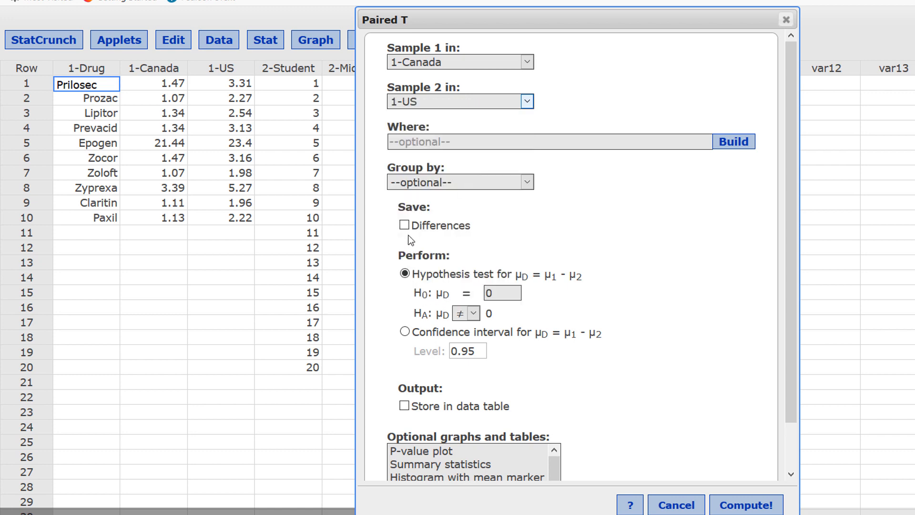
click(403, 225)
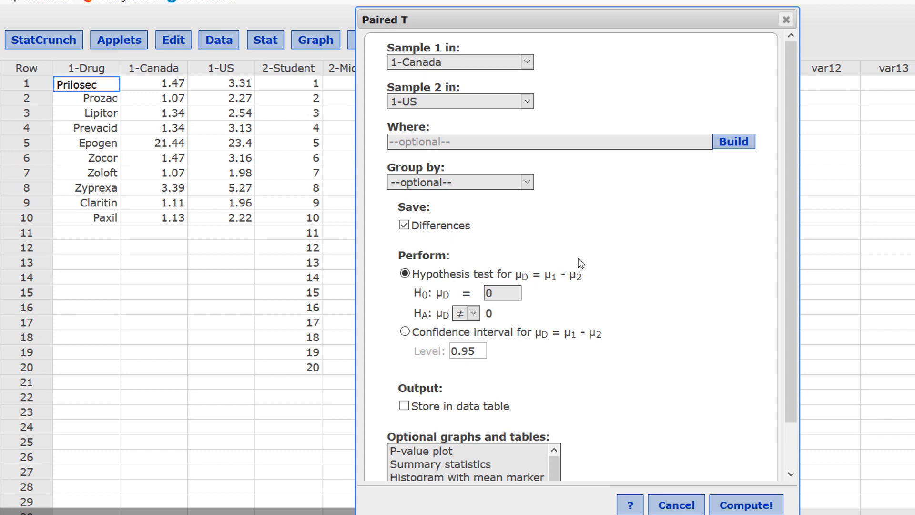
mouse_move(504, 308)
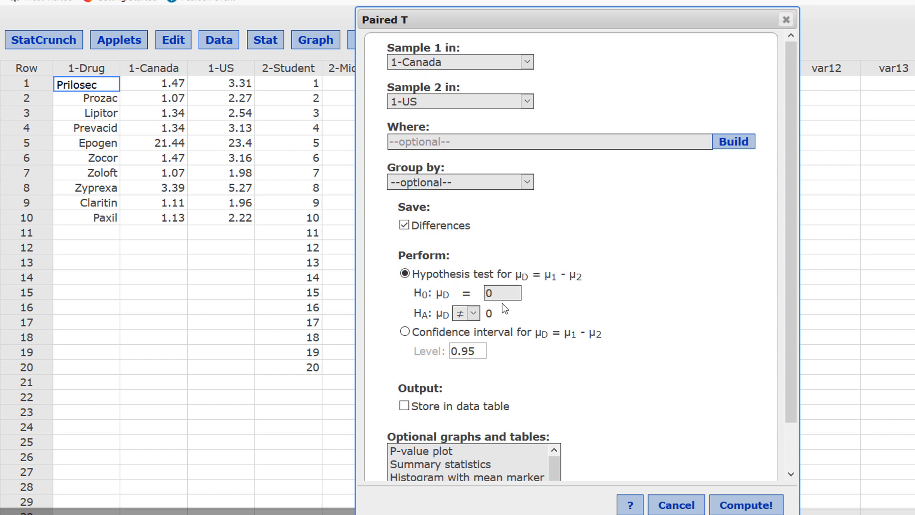
mouse_move(477, 325)
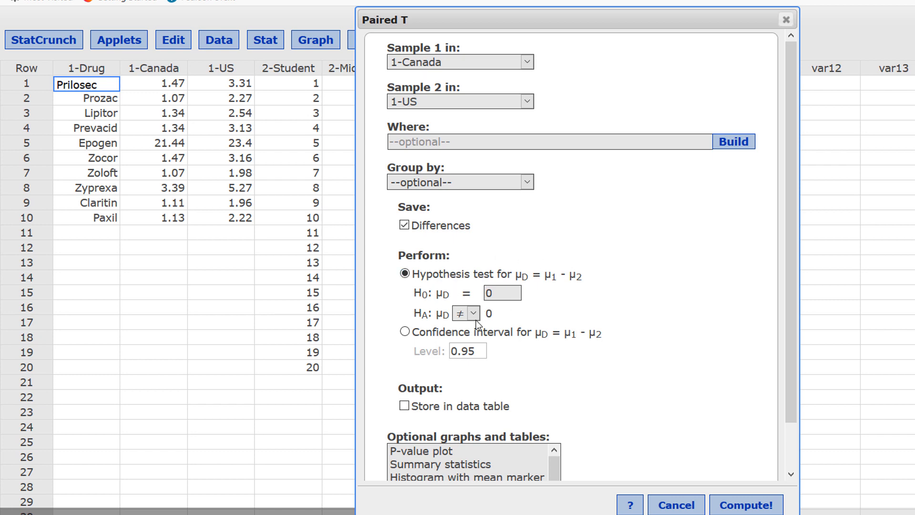
click(465, 312)
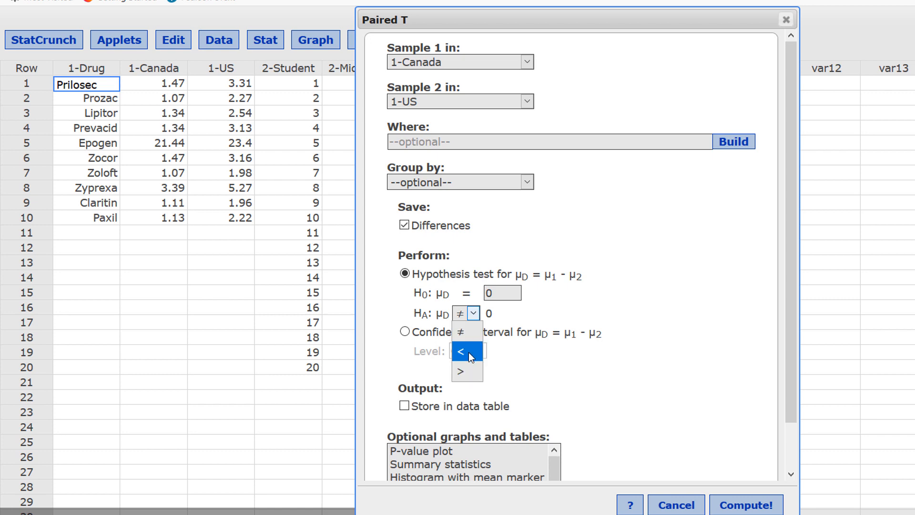
click(461, 351)
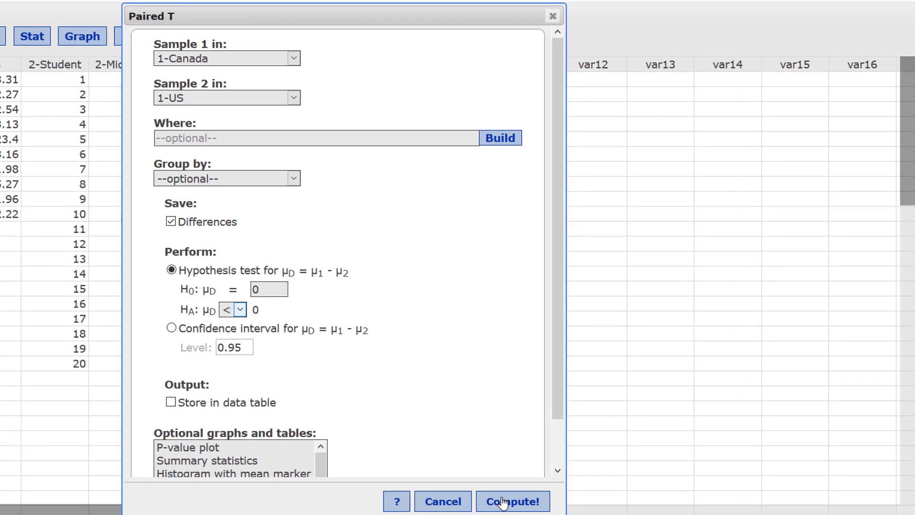
Step: Compute the paired test (t = −10.56, p < 0.0001), then view a horizontal Differences boxplot
click(512, 501)
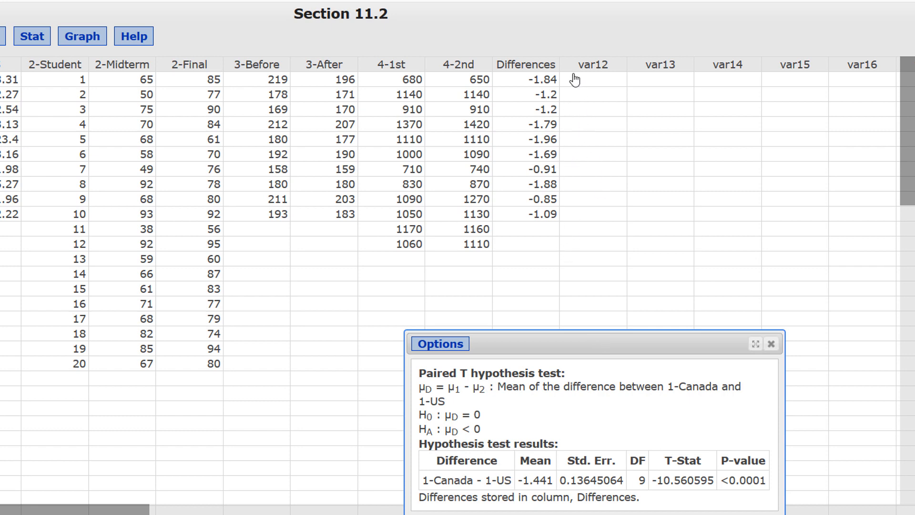
mouse_move(572, 195)
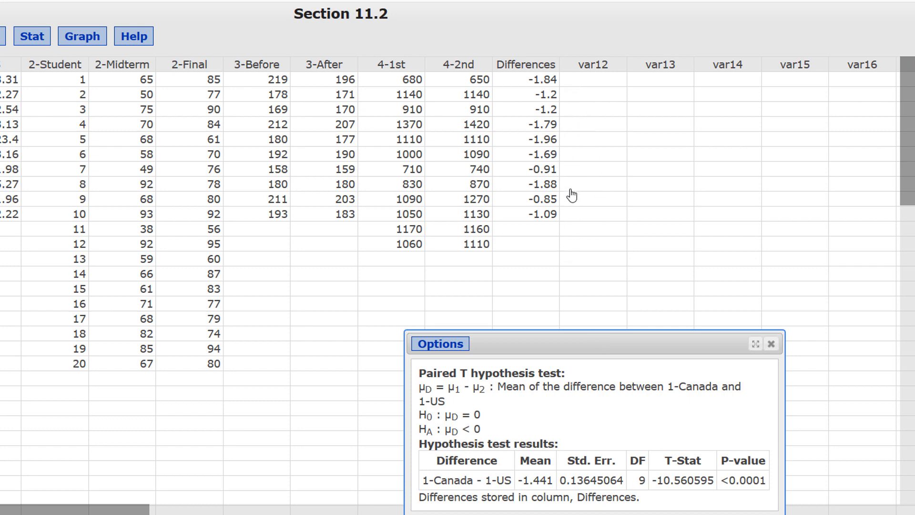
mouse_move(82, 36)
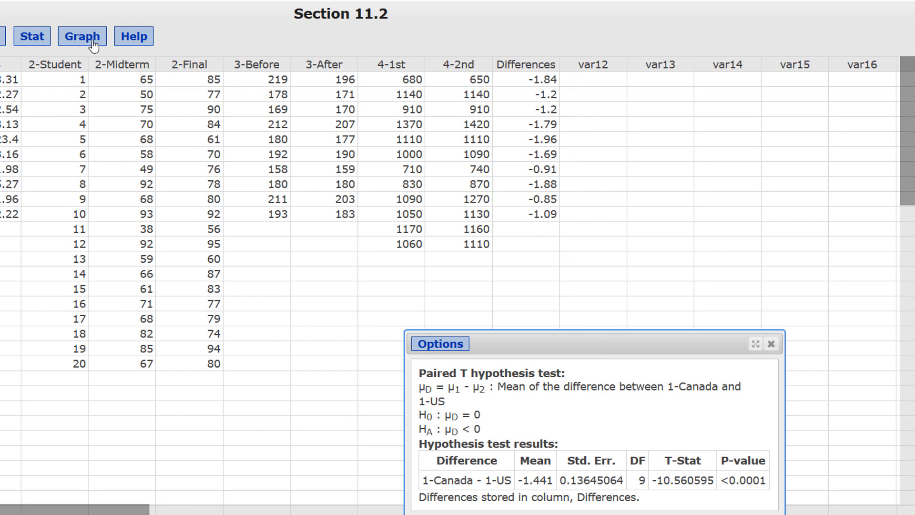
click(82, 36)
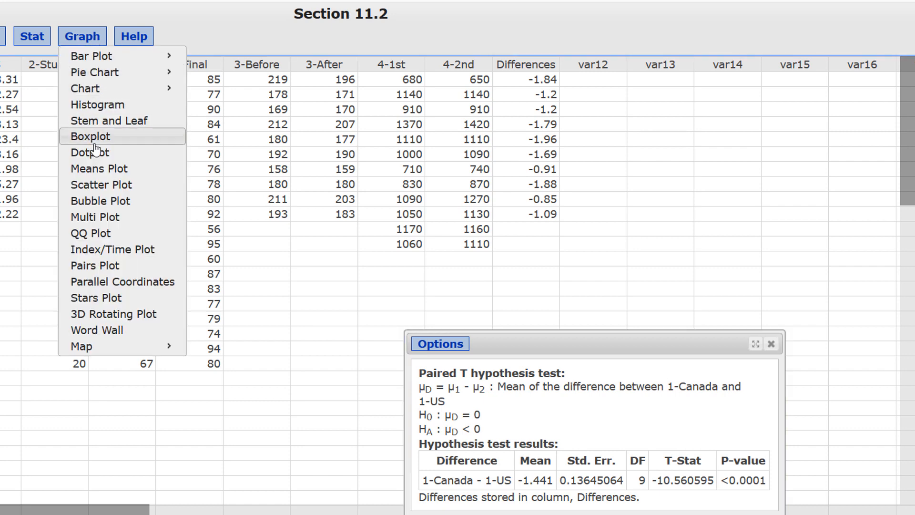
click(89, 136)
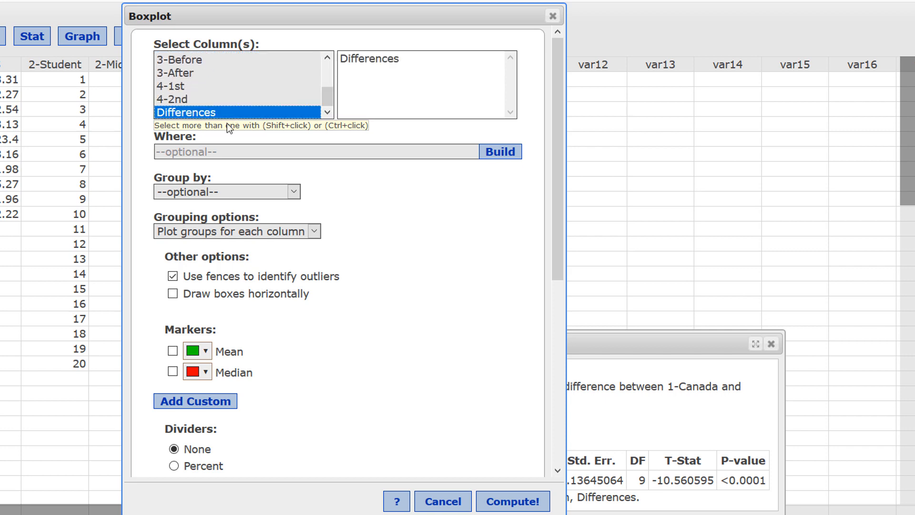
click(173, 294)
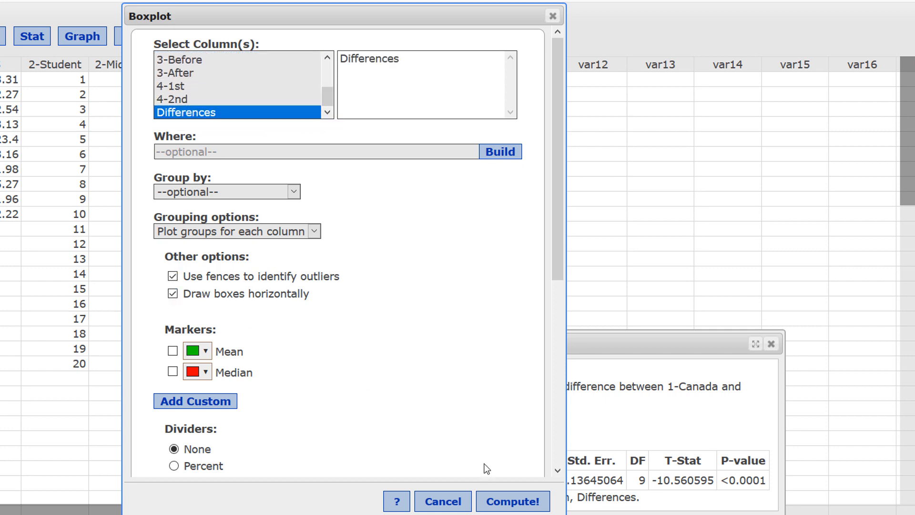
click(512, 501)
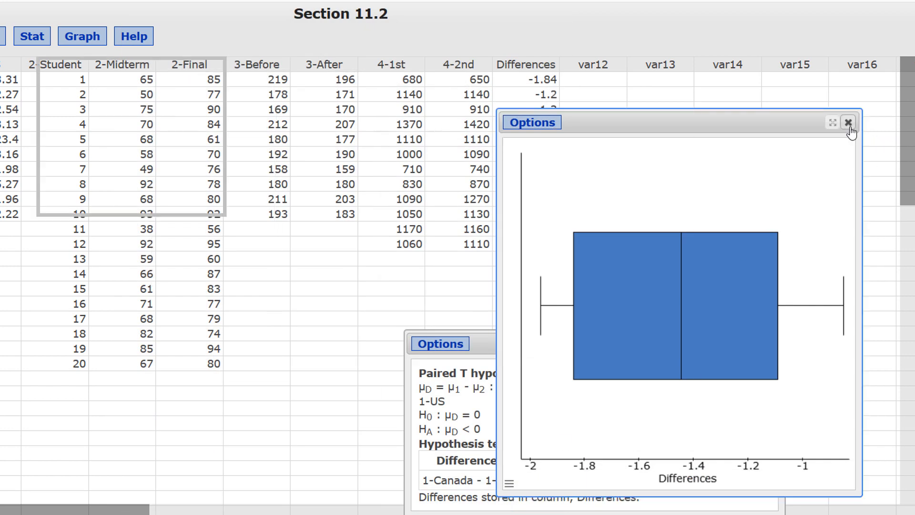
click(849, 122)
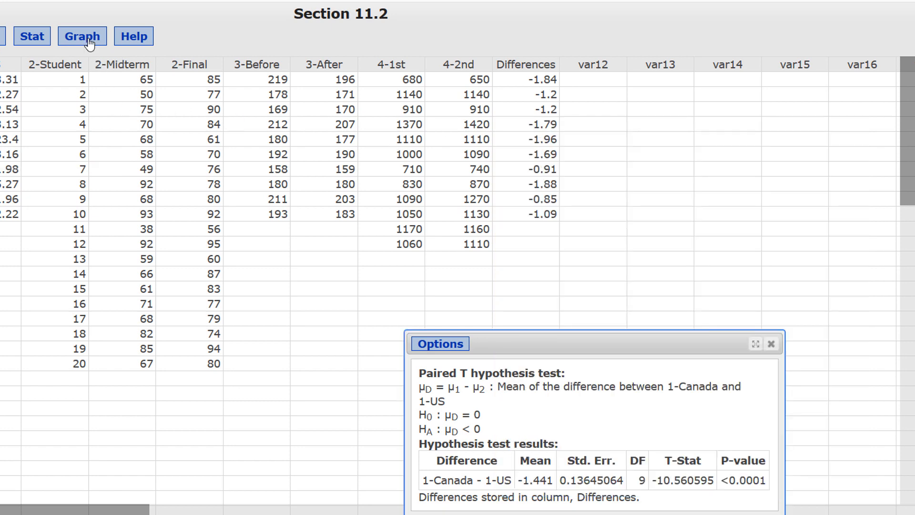
Step: Generate a QQ plot of Differences with normal quantiles on the y-axis
click(81, 36)
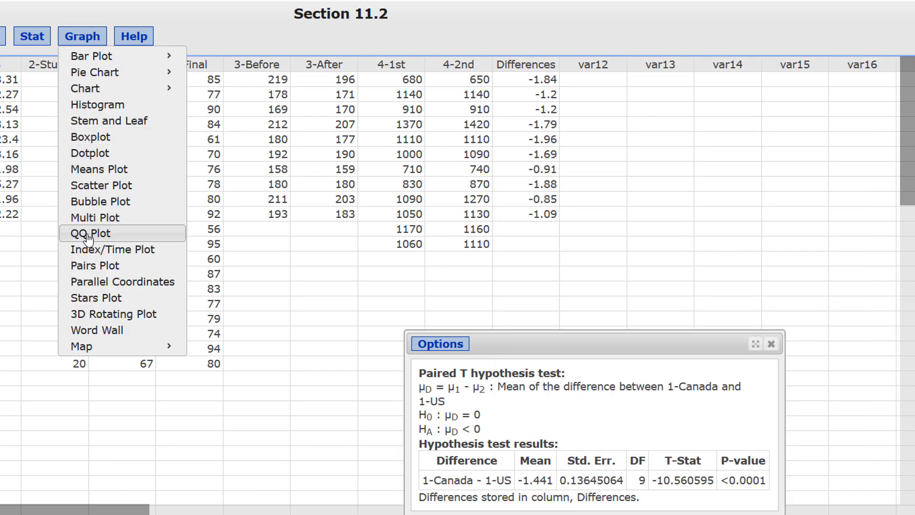
click(91, 233)
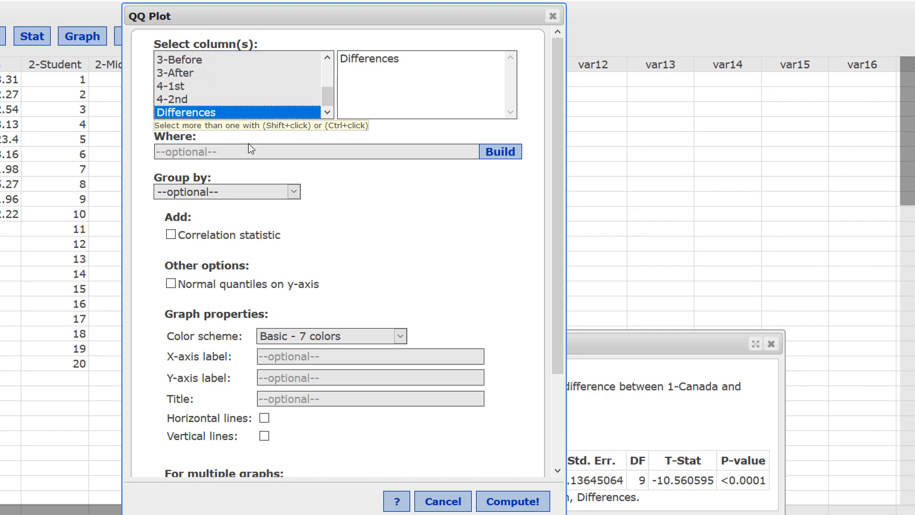
click(171, 234)
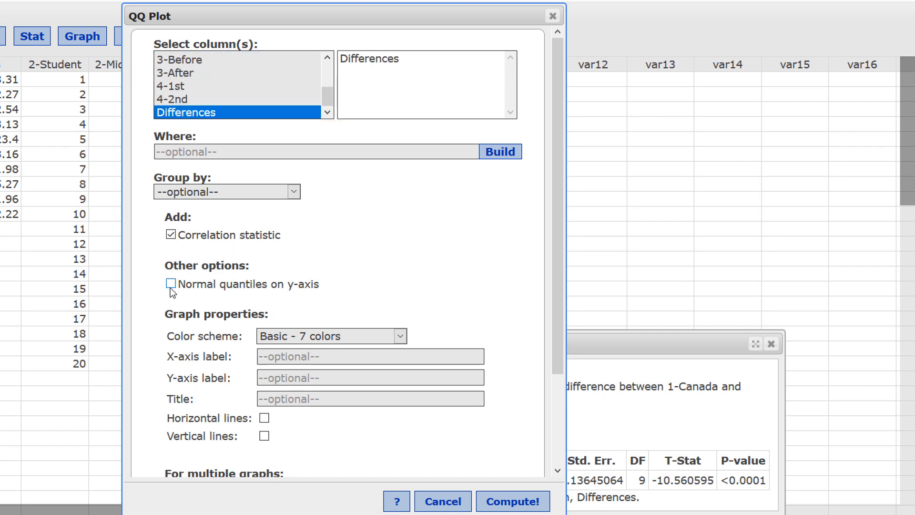
click(171, 284)
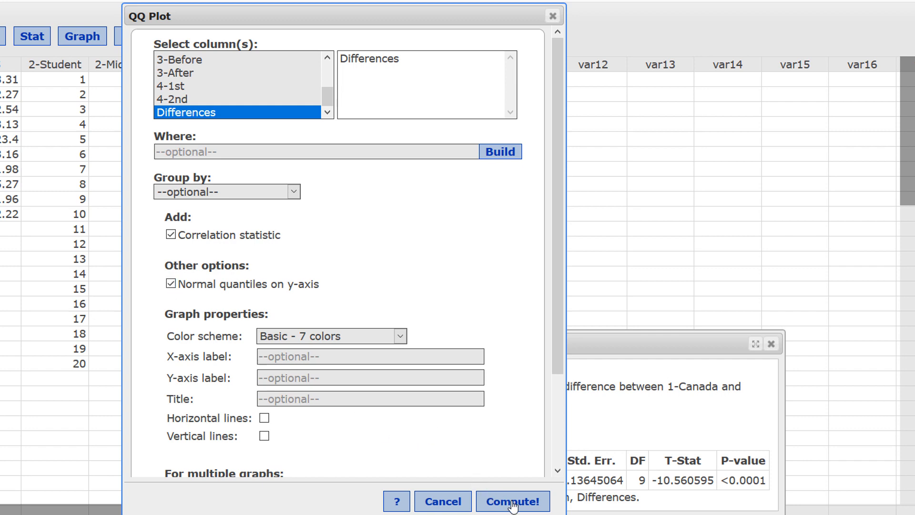
click(512, 501)
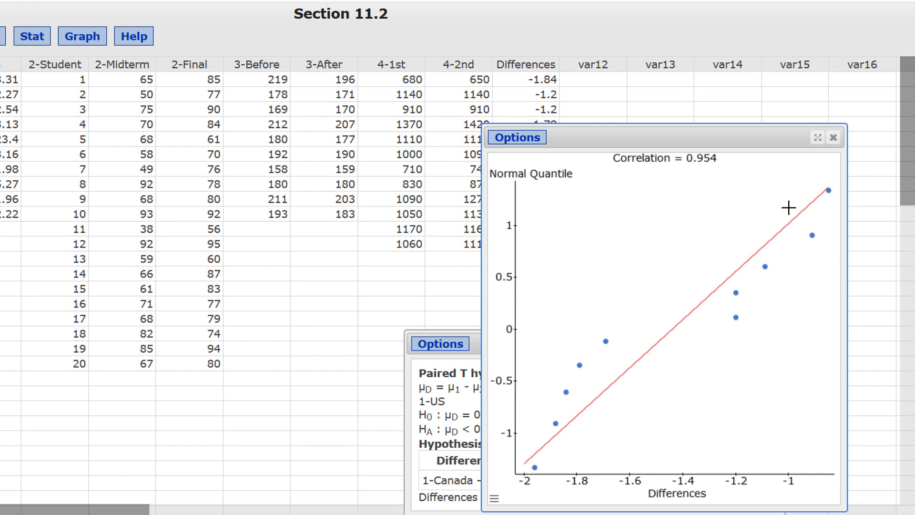
mouse_move(697, 201)
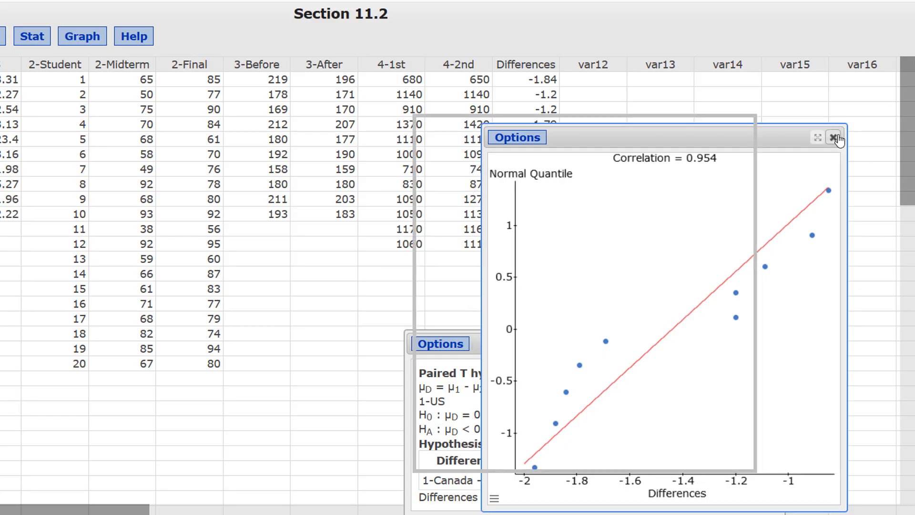
click(836, 138)
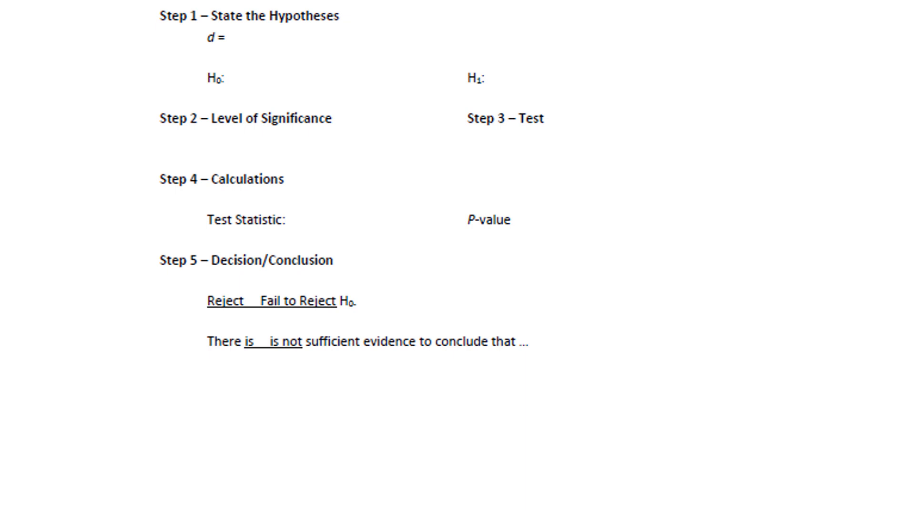
Step: Handwrite 'Midterm − Final' after 'd =' in Step 1 of the worksheet
click(244, 39)
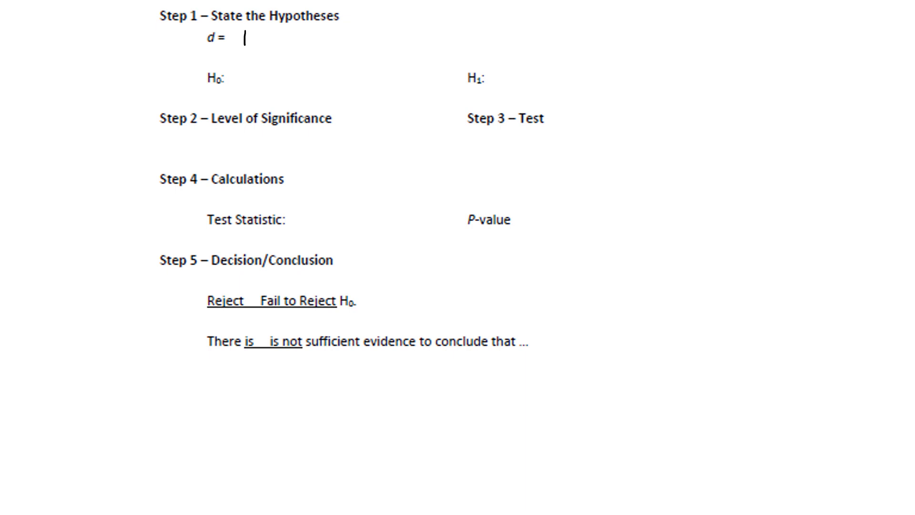
text(Midte)
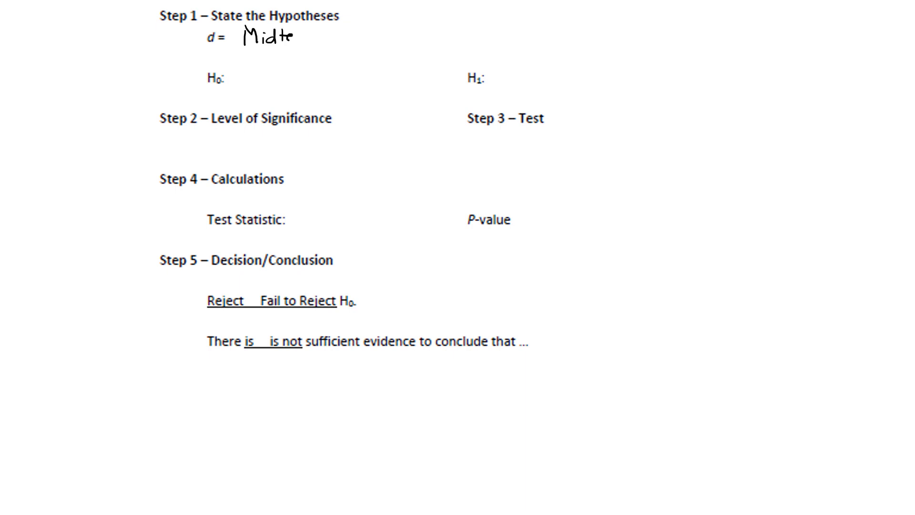
text(rm - Finc)
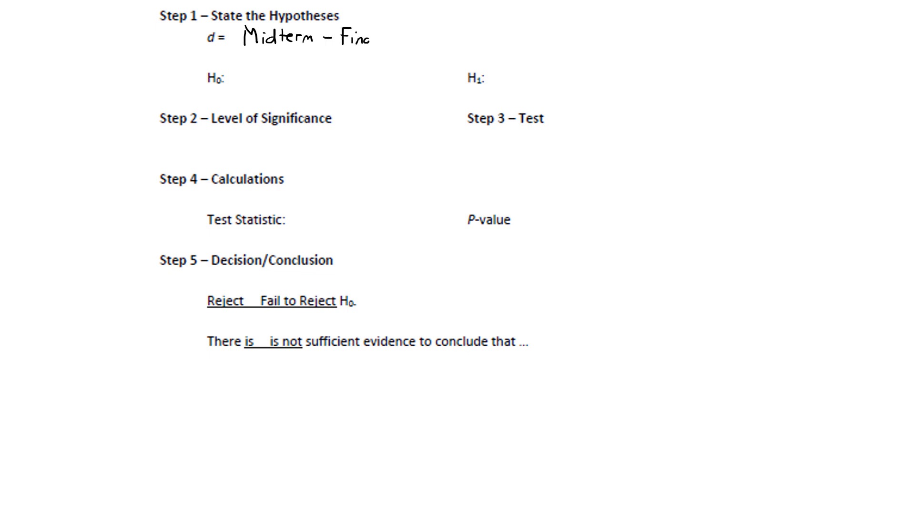
text(l))
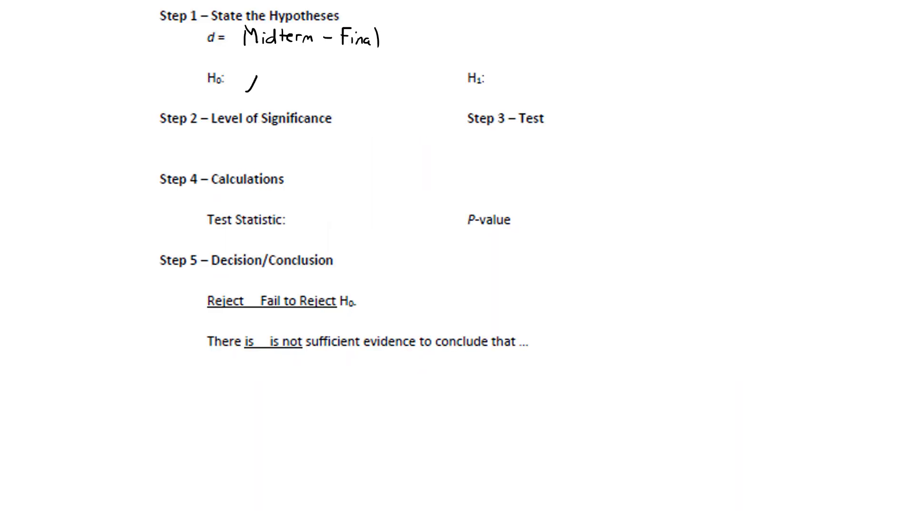
Step: Begin handwriting the null hypothesis next to H0 with the pen
drag(251, 85, 292, 79)
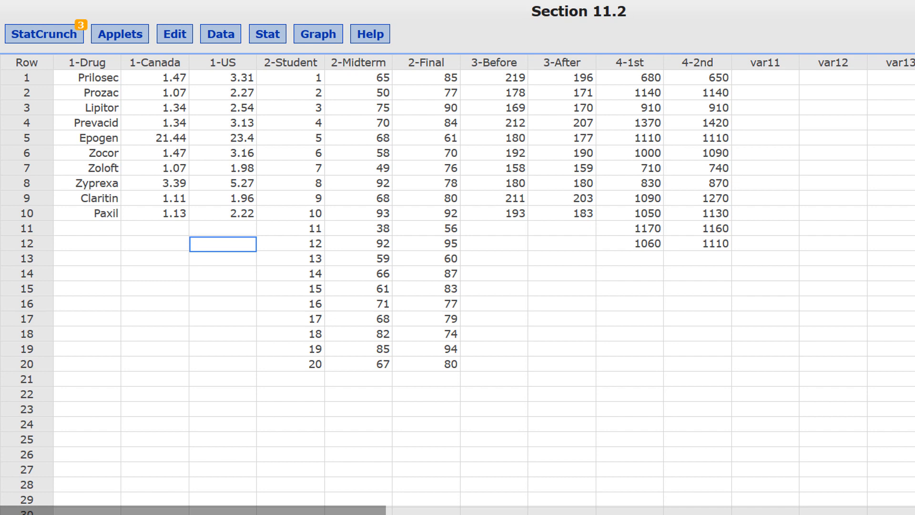
Step: Configure Paired T Stats: Sample 1 = 2-Midterm, Sample 2 = 2-Final, HA: μD < 0
click(267, 34)
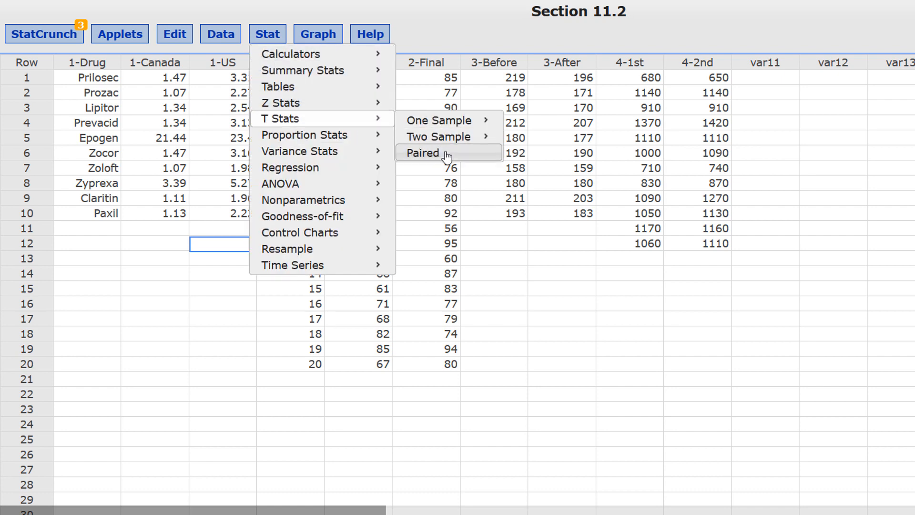
click(421, 153)
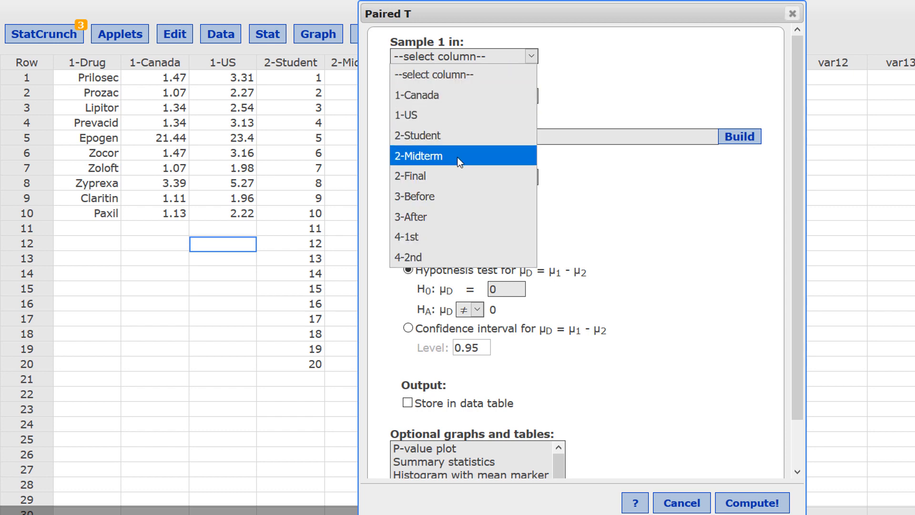
click(418, 155)
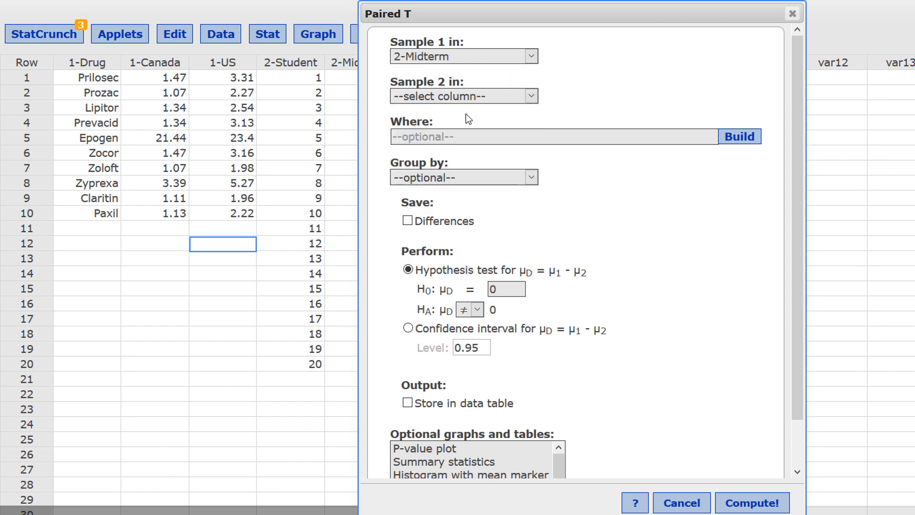
click(528, 95)
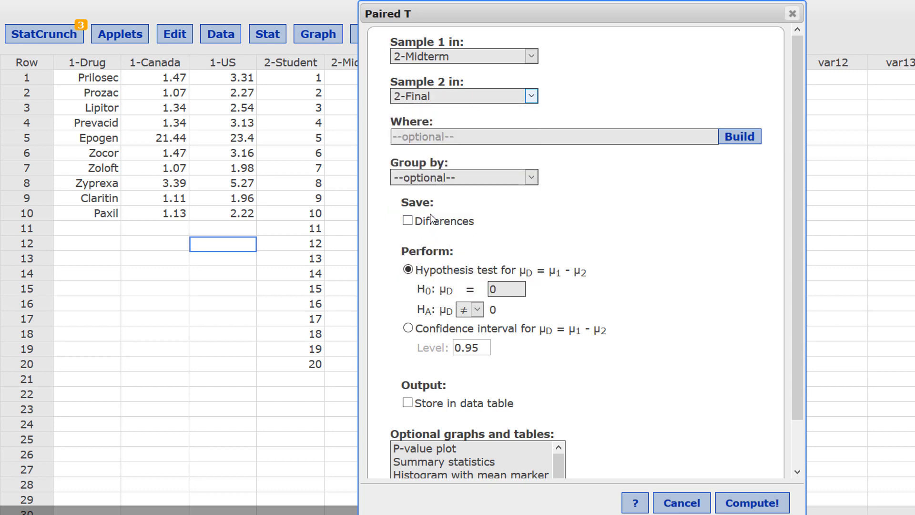
mouse_move(467, 239)
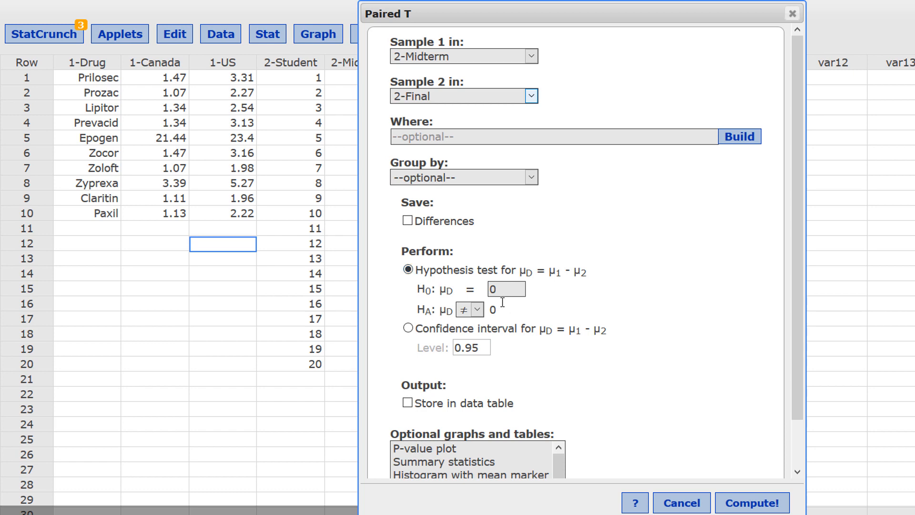
mouse_move(475, 301)
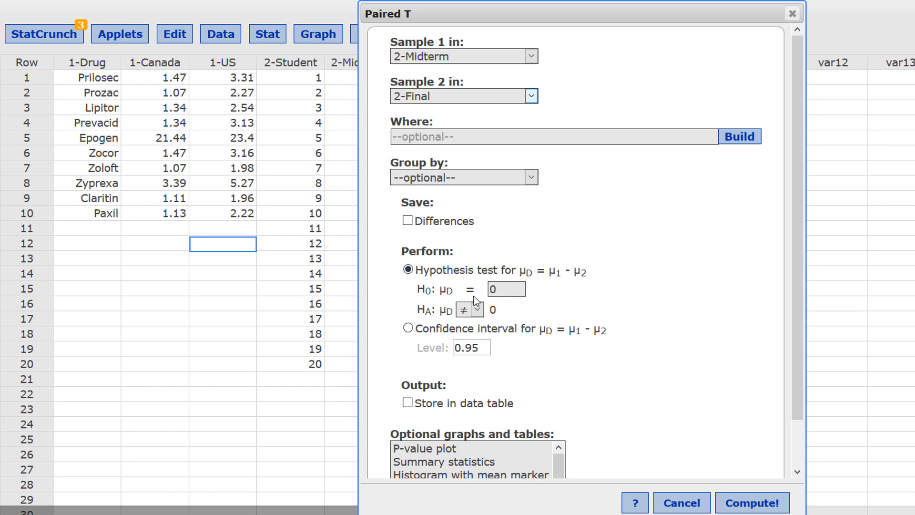
click(476, 309)
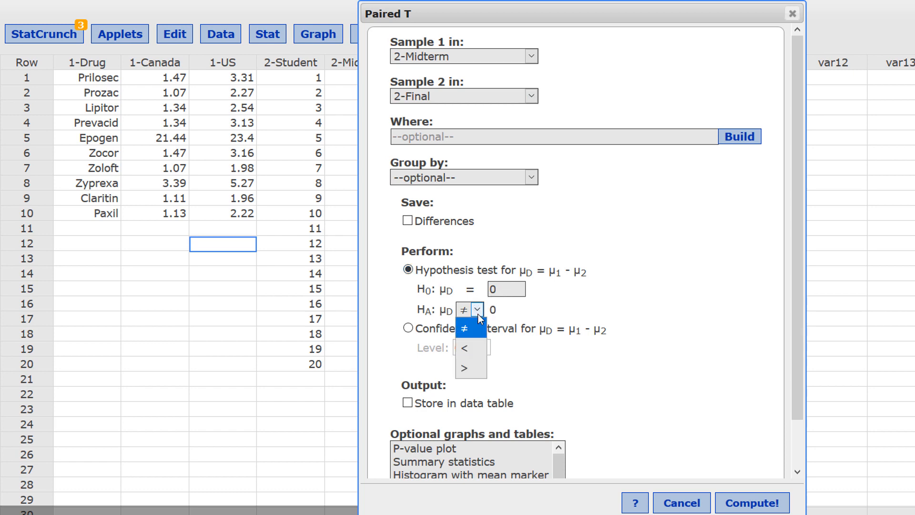
click(464, 348)
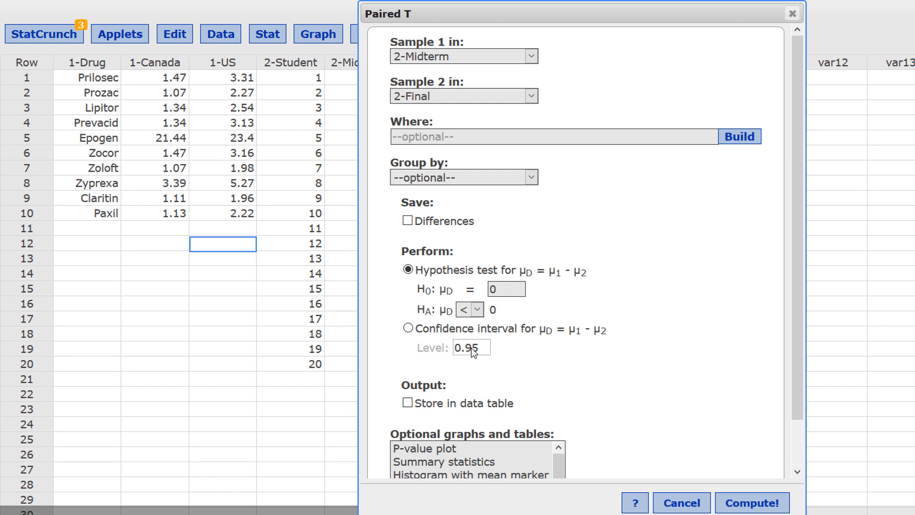
Step: Select 'Boxplot with mean marker' and 'Shapiro-Wilk normality test' as optional outputs
scroll(down, 3)
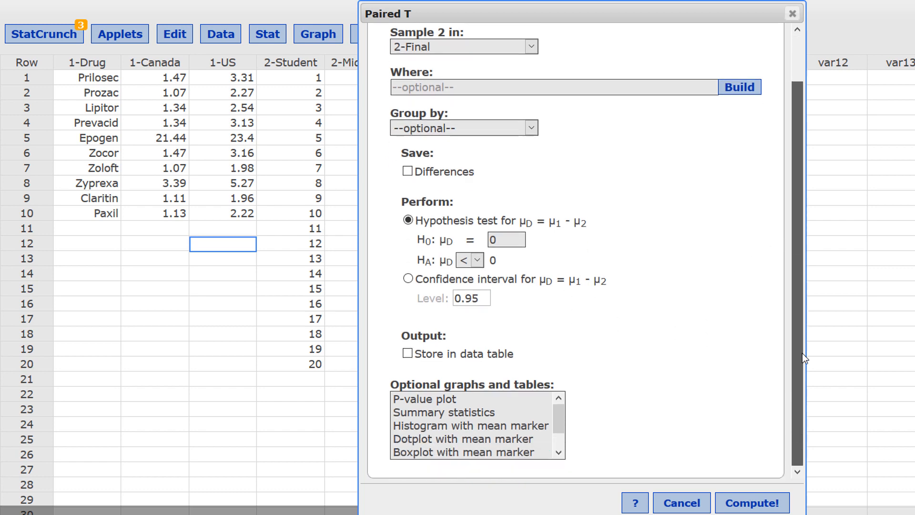
mouse_move(557, 424)
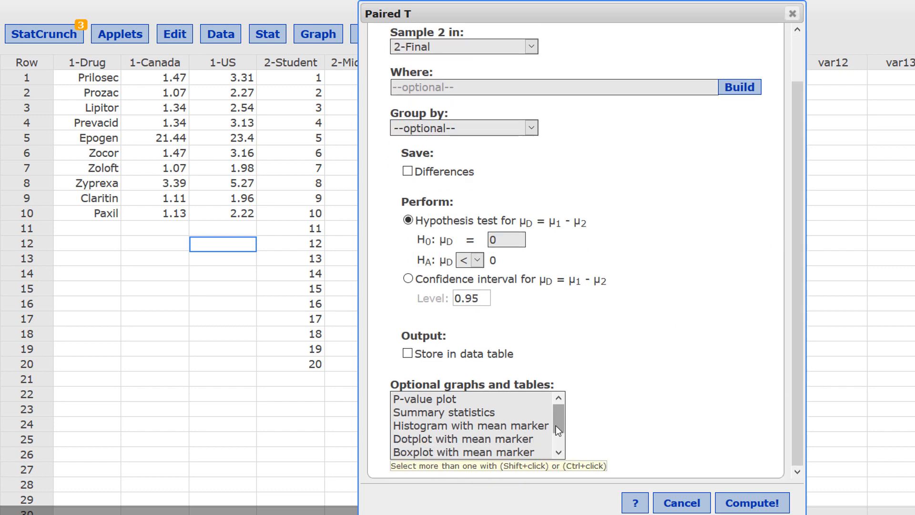
click(463, 452)
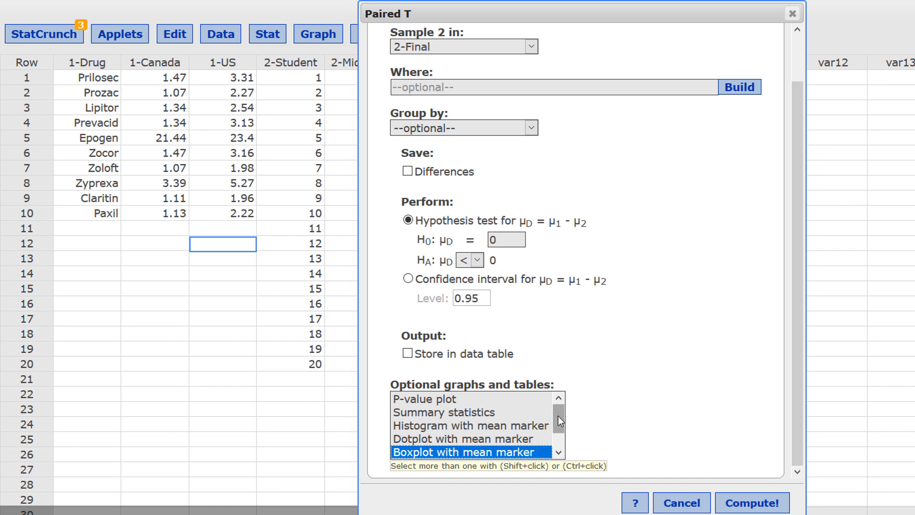
scroll(down, 3)
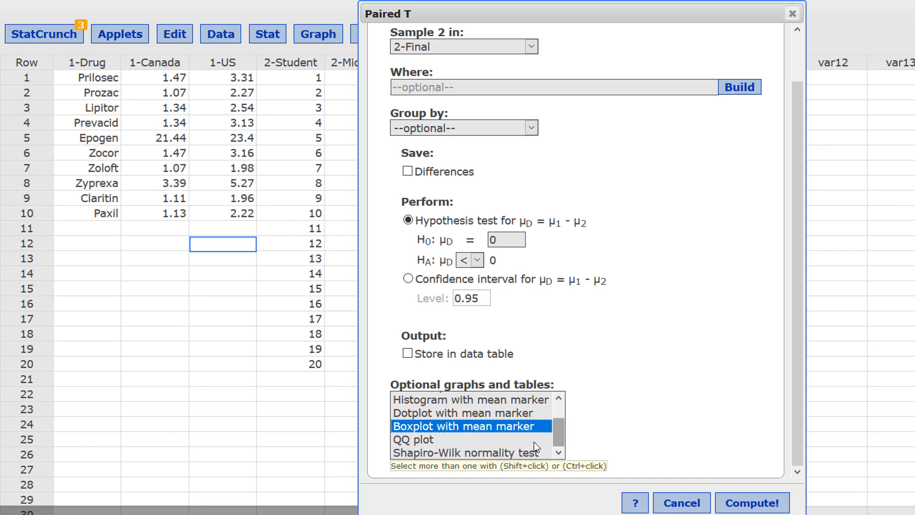
click(463, 452)
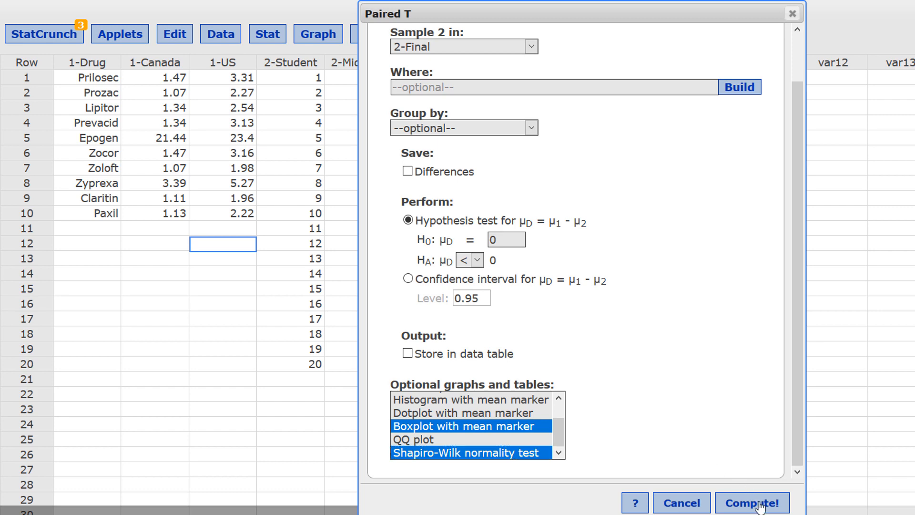
Step: Compute the test (t = −3.90, p = 0.0005, Shapiro-Wilk p = 0.5548) and review the boxplot
click(752, 502)
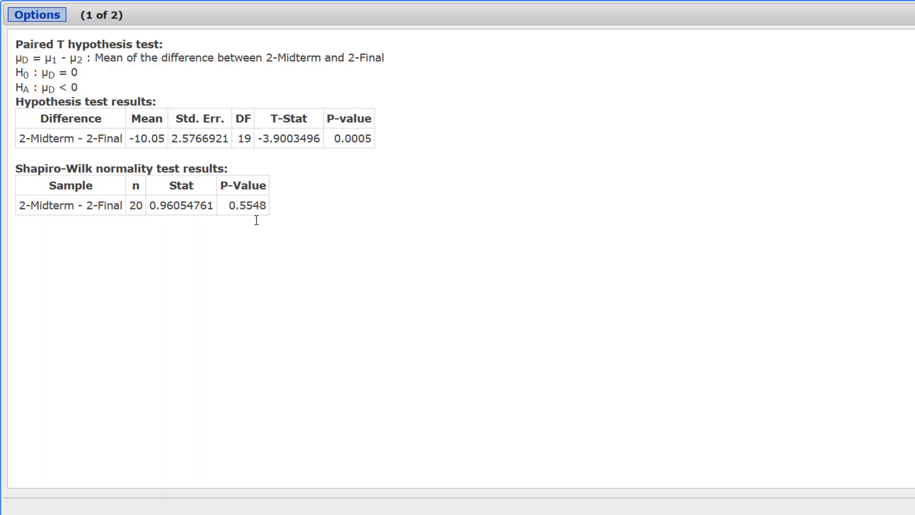
mouse_move(278, 203)
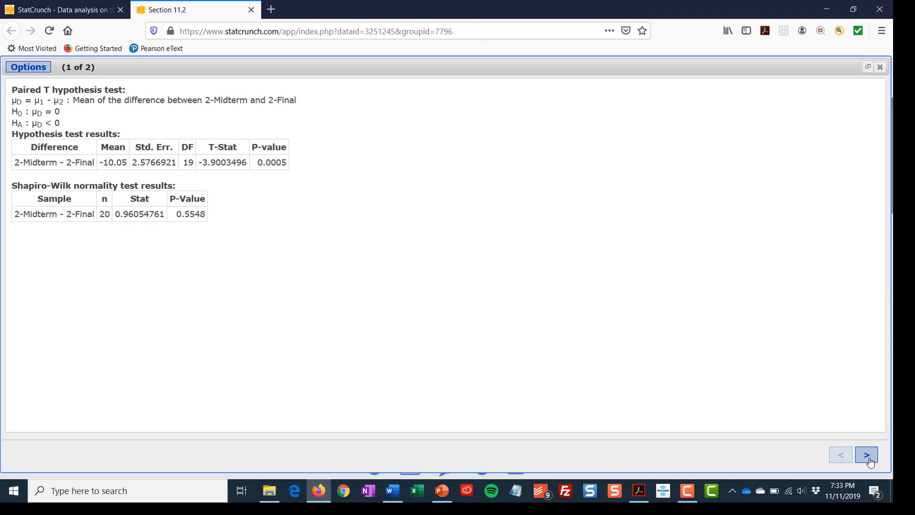
click(866, 455)
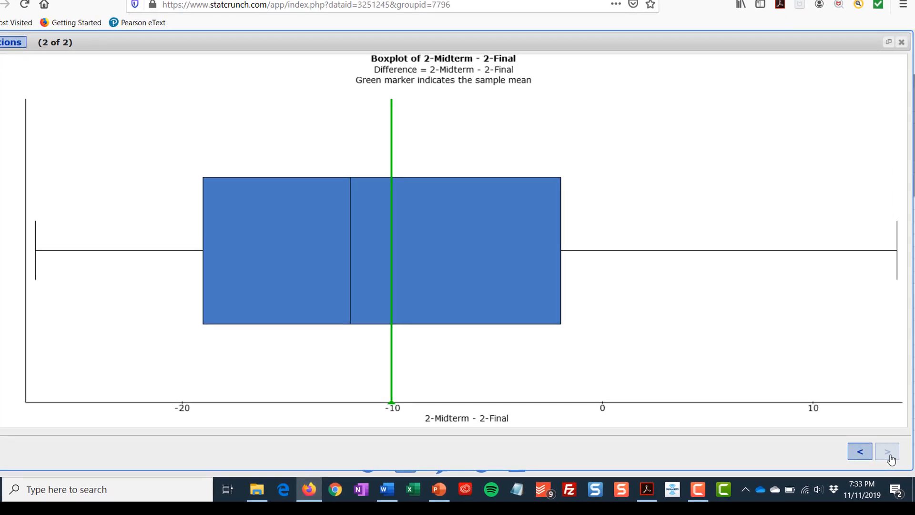
click(859, 451)
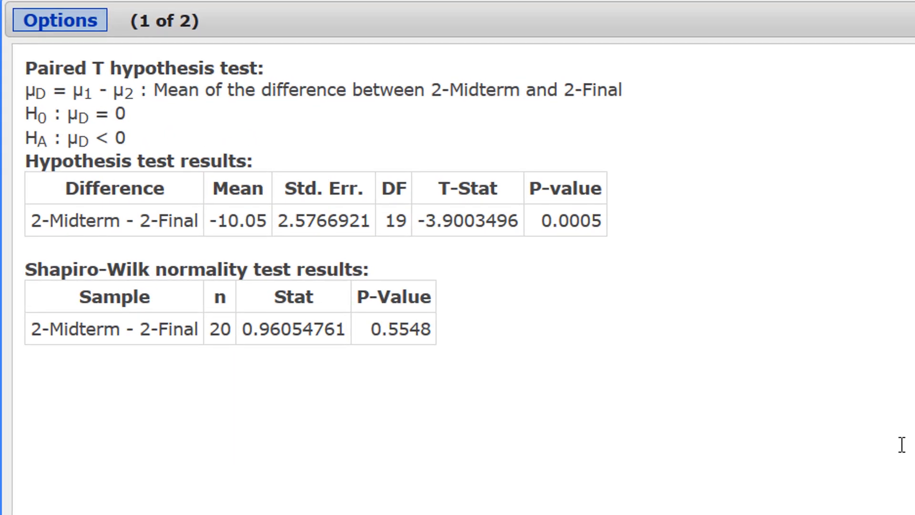
mouse_move(489, 247)
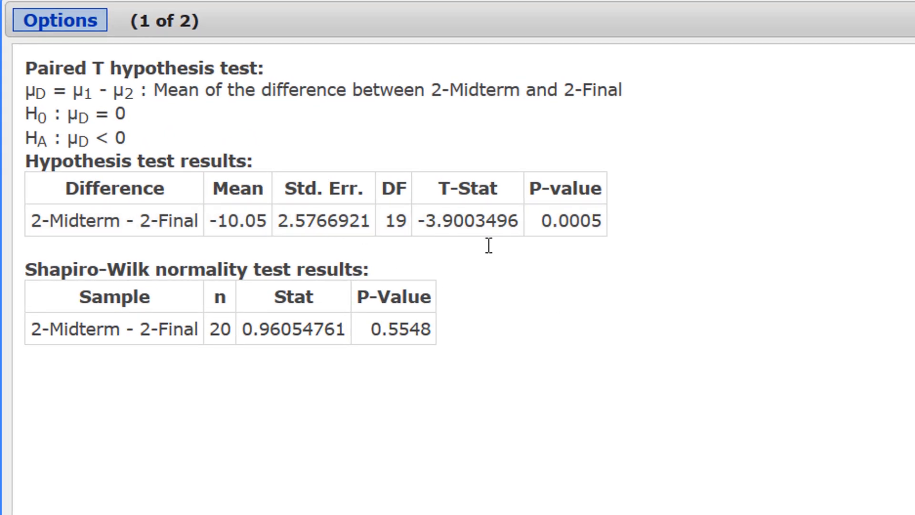